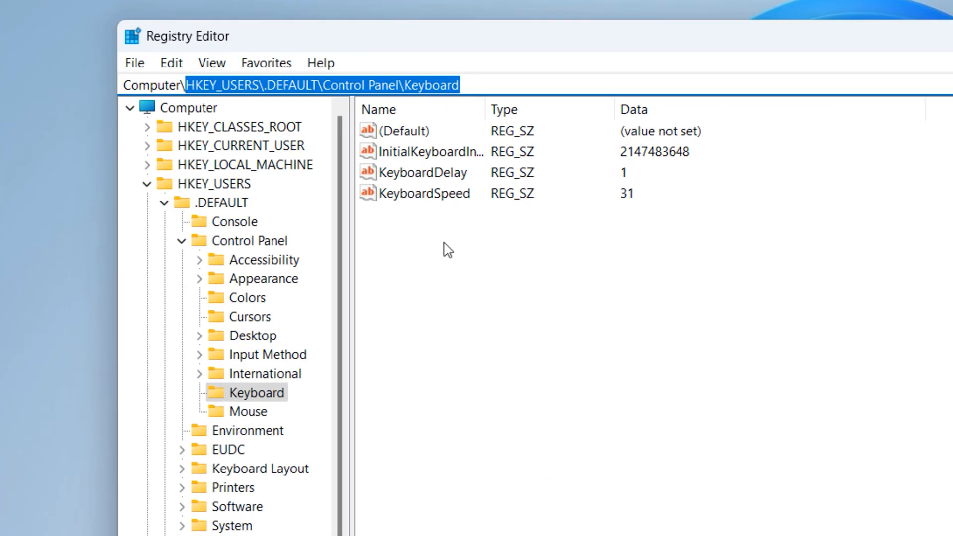
pyautogui.click(447, 153)
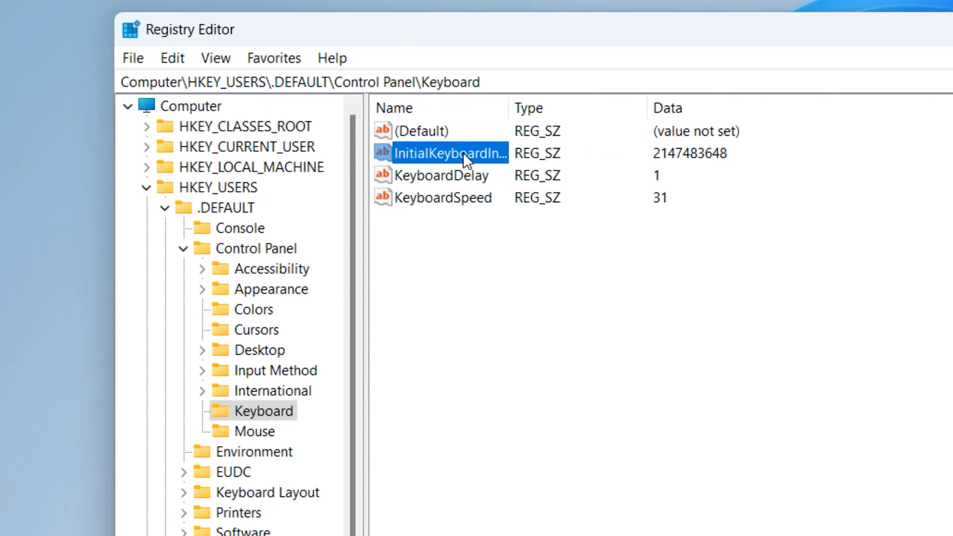
pyautogui.doubleClick(448, 153)
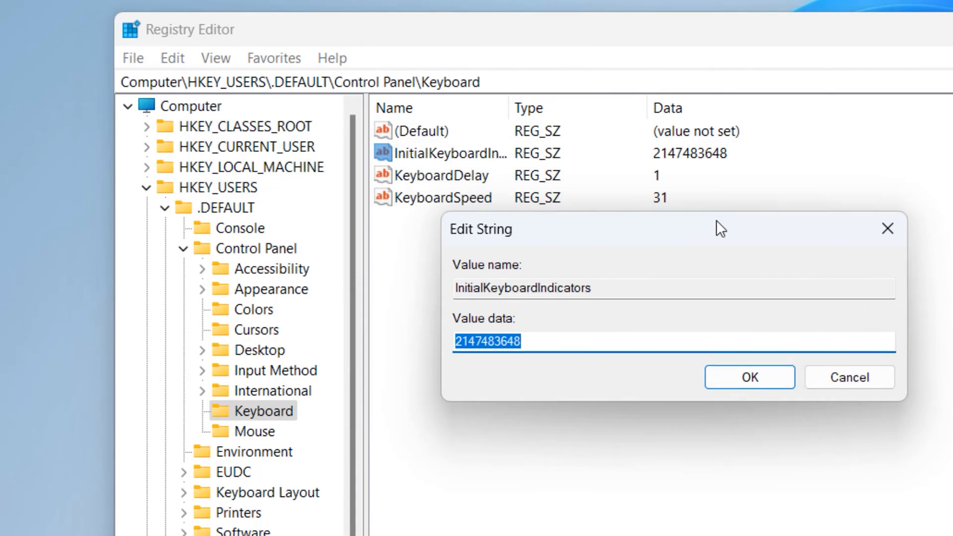
pyautogui.write('0')
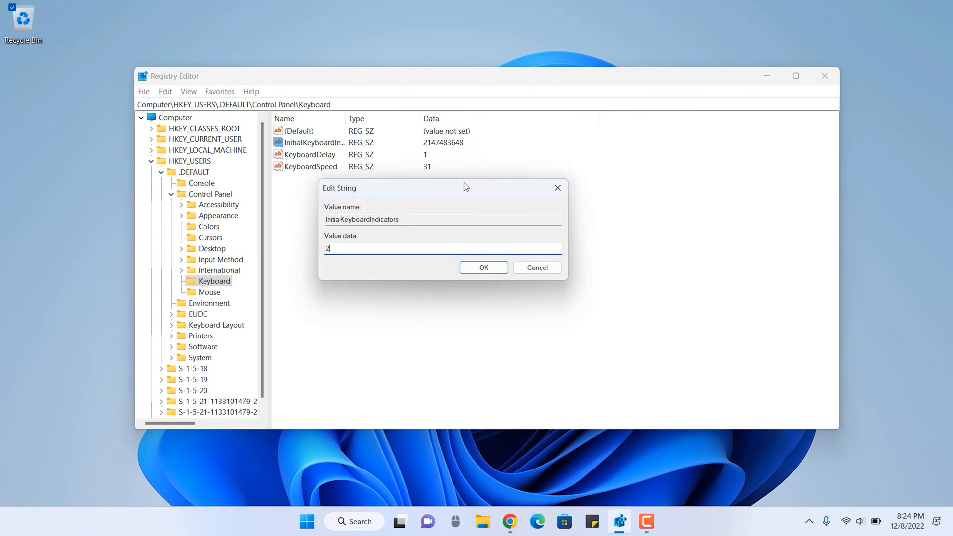
pyautogui.click(483, 267)
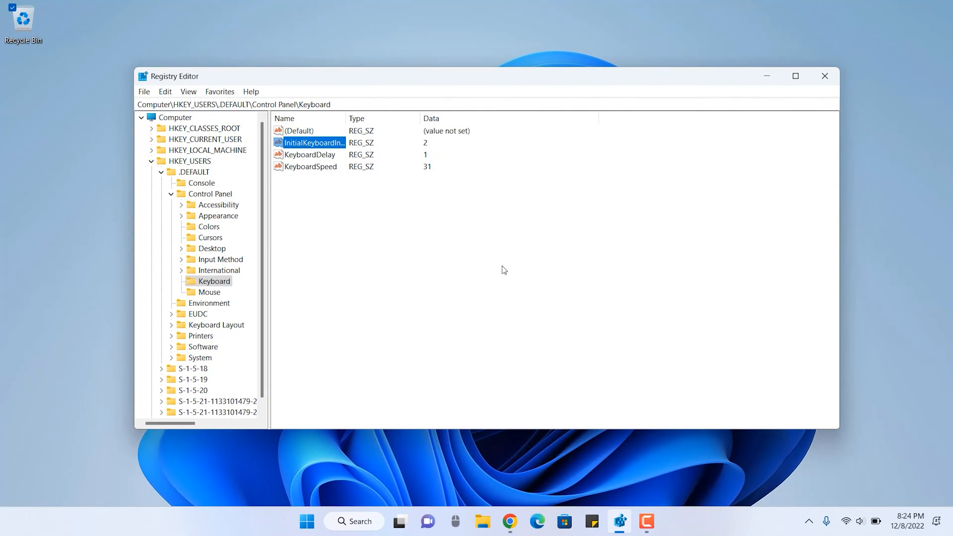
pyautogui.moveTo(802, 102)
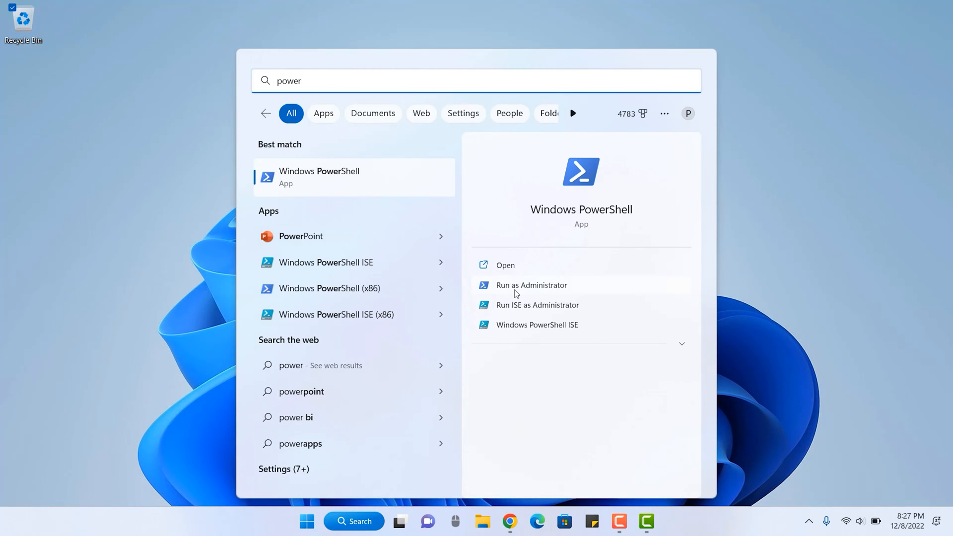
# Step: Launch Windows PowerShell from Start search with administrator rights
pyautogui.click(504, 264)
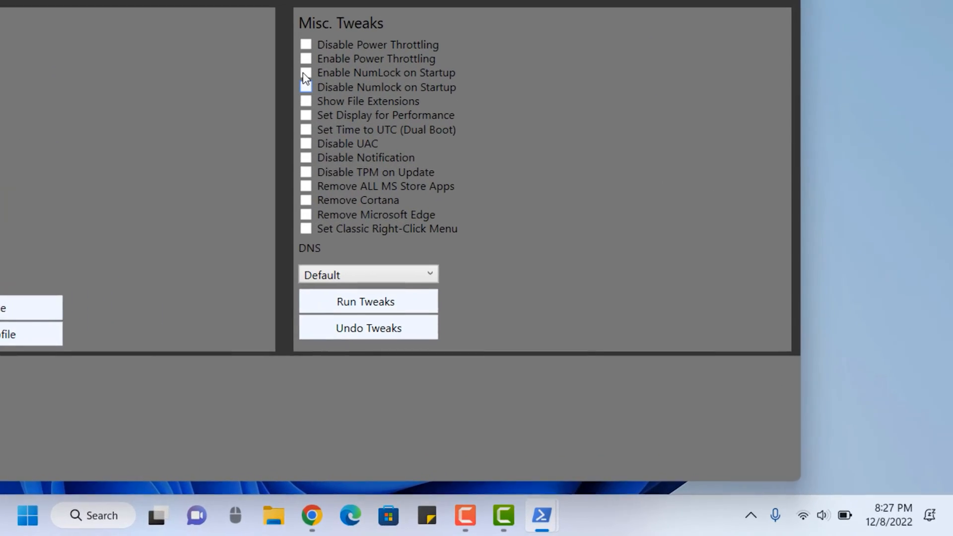
# Step: Tick Enable NumLock on Startup under Misc. Tweaks in the Chris Titus Tech utility
pyautogui.click(306, 73)
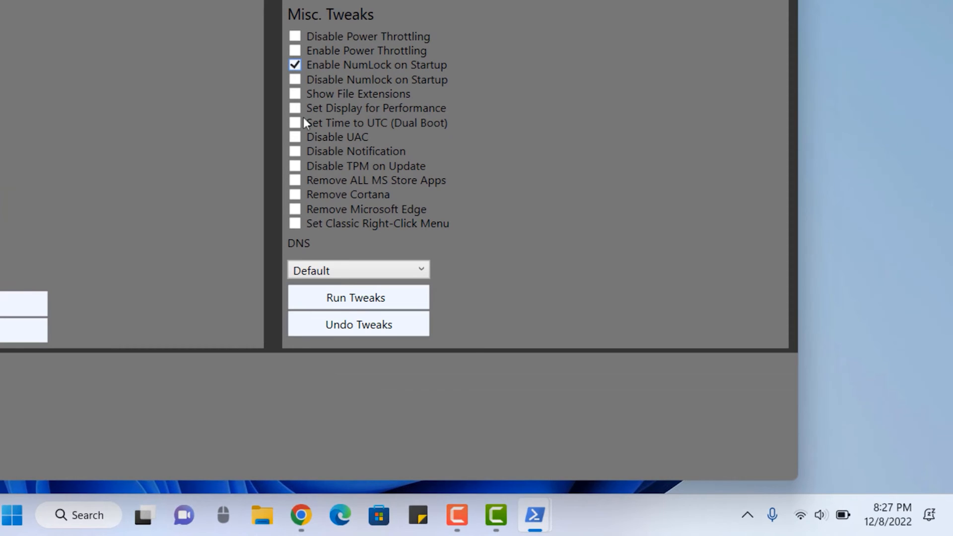